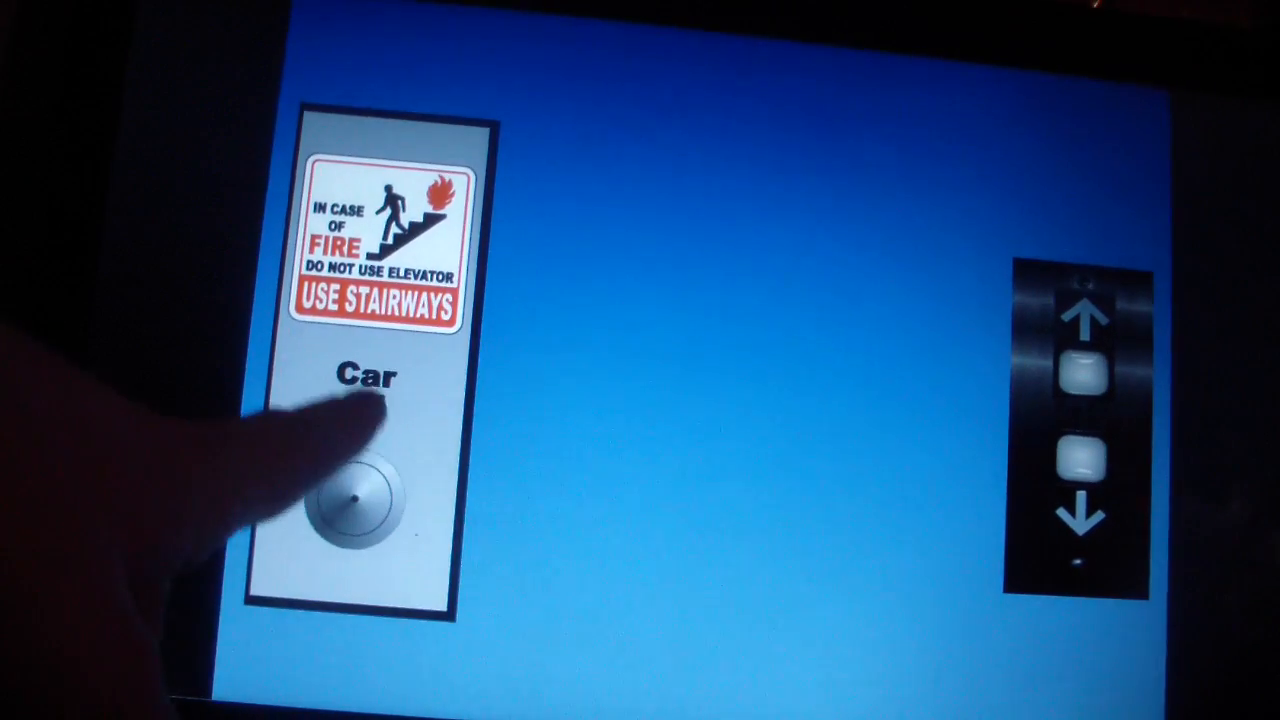
# Step: Press the FIRST floor button on car C1's panel so it lights yellow
pyautogui.click(360, 500)
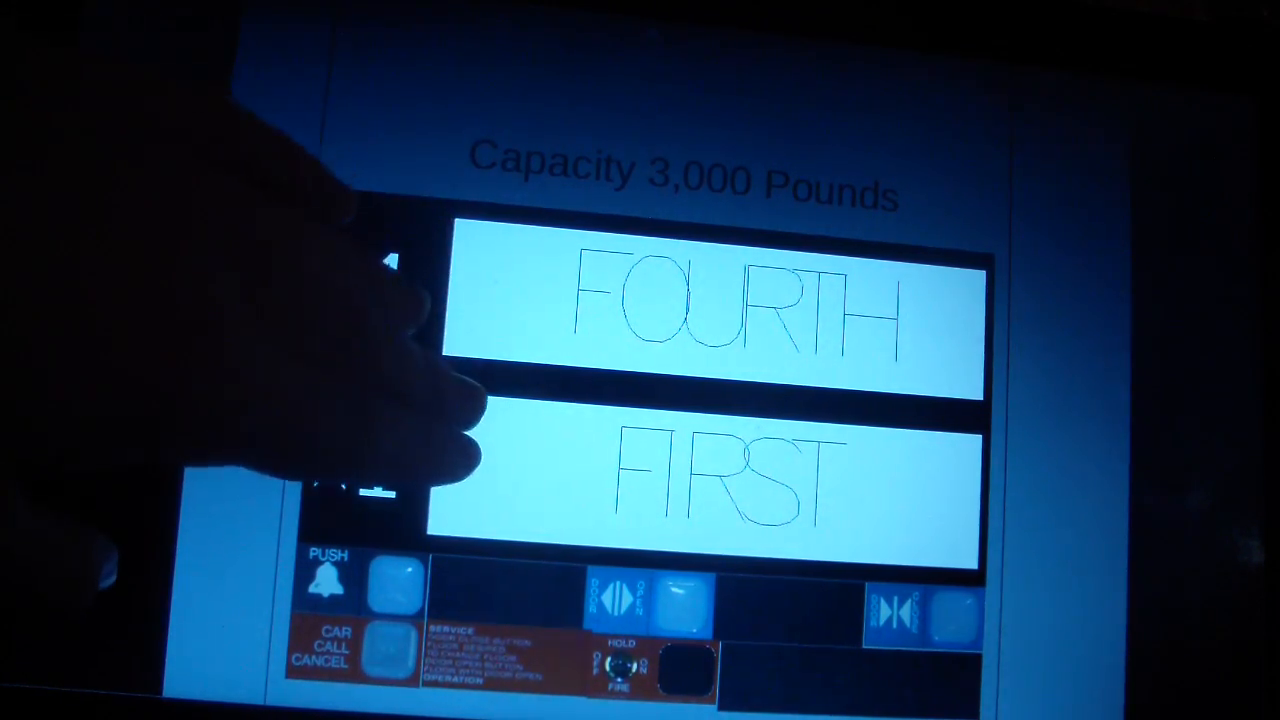
pyautogui.click(700, 480)
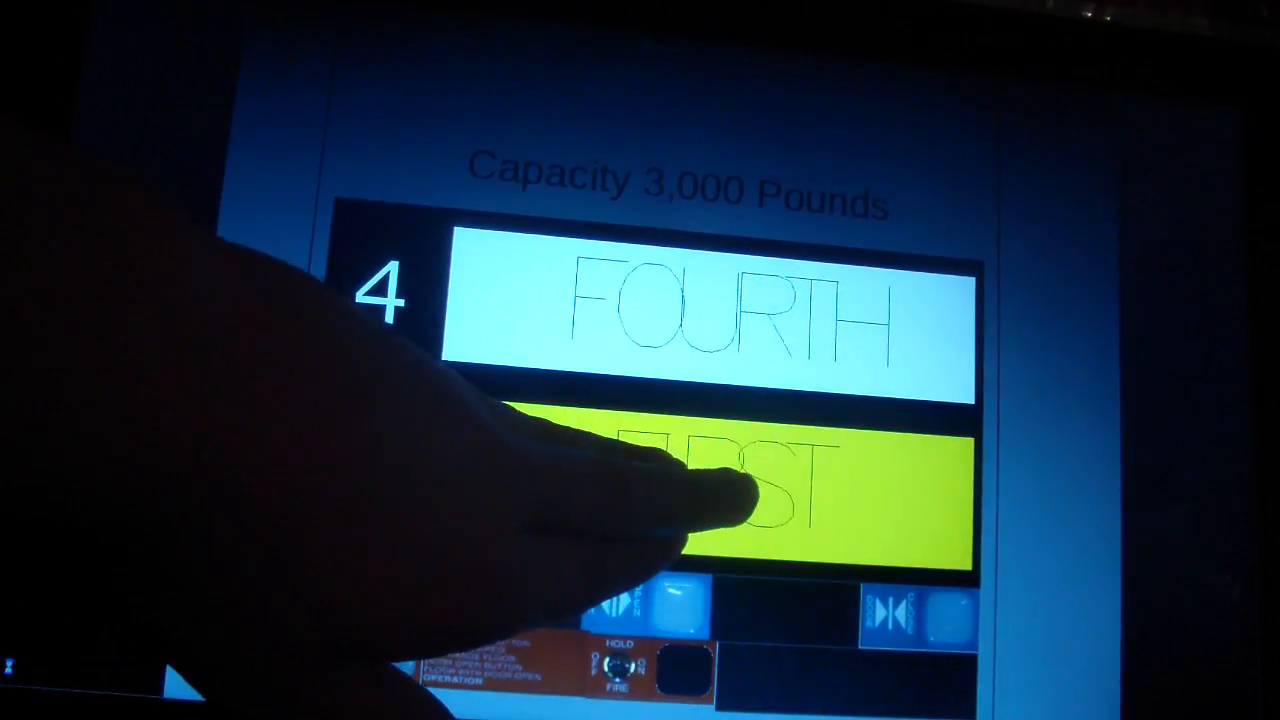